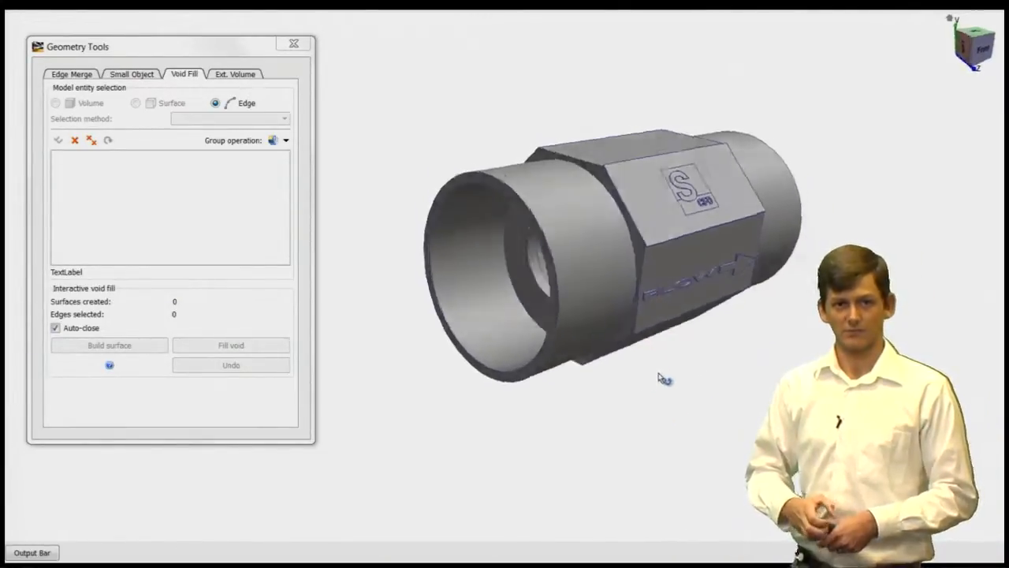
Orbit the valve so its open inlet end faces the viewer.
left_click_drag(666, 379, 722, 360)
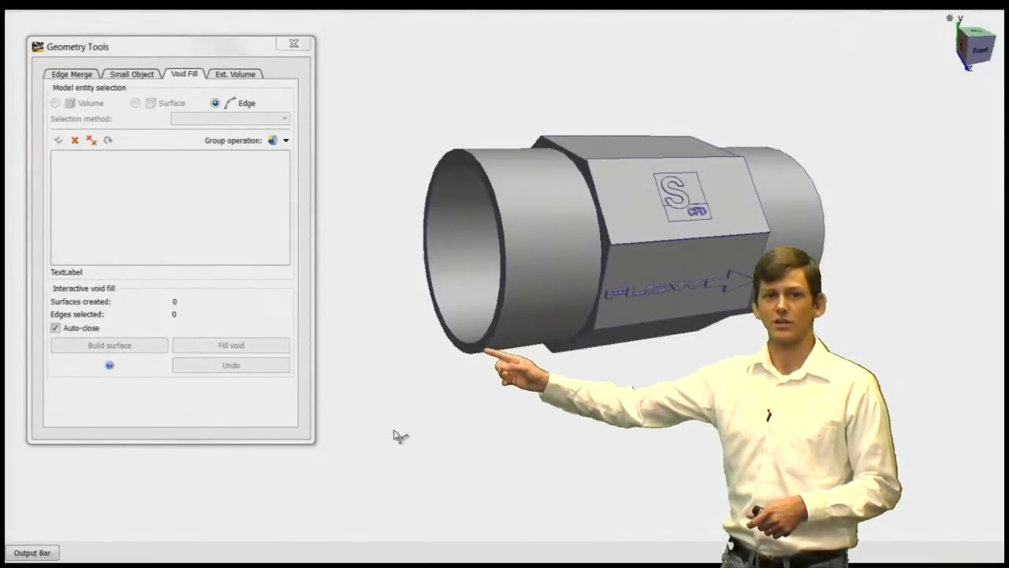
mouse_move(434, 284)
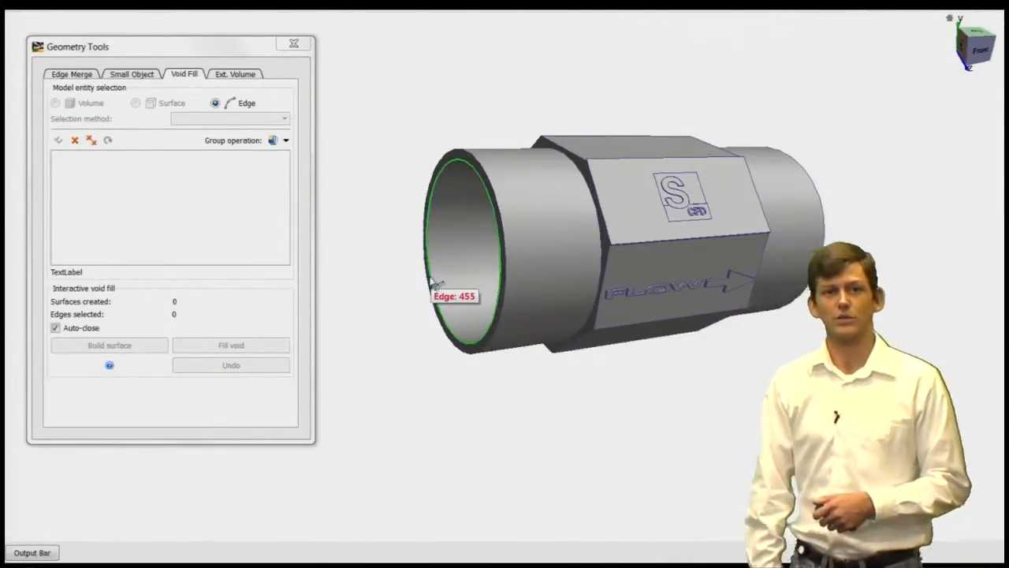
Cap the inlet and outlet rim openings with planar void-fill surfaces, creating two surfaces.
left_click(454, 296)
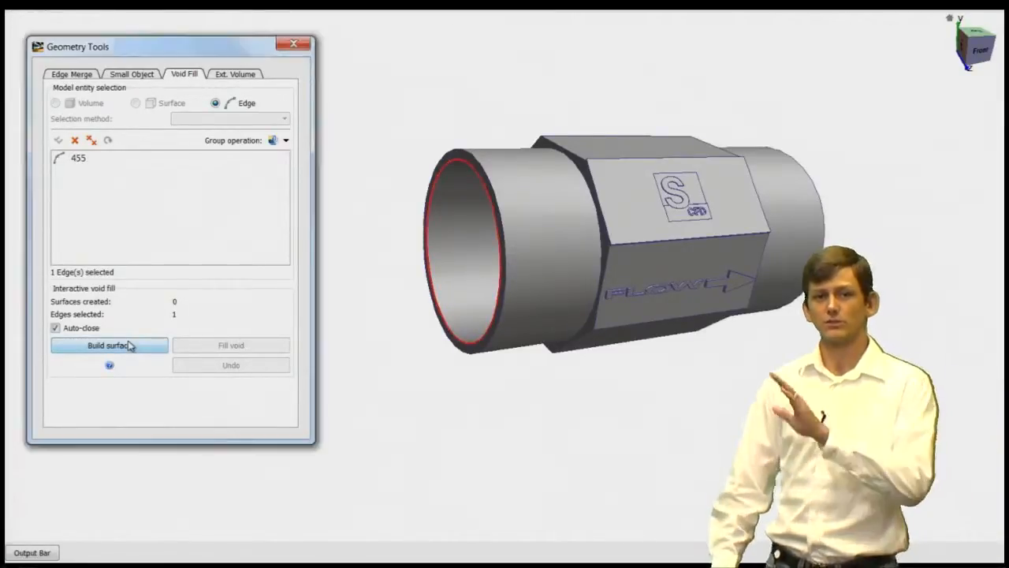
left_click(109, 345)
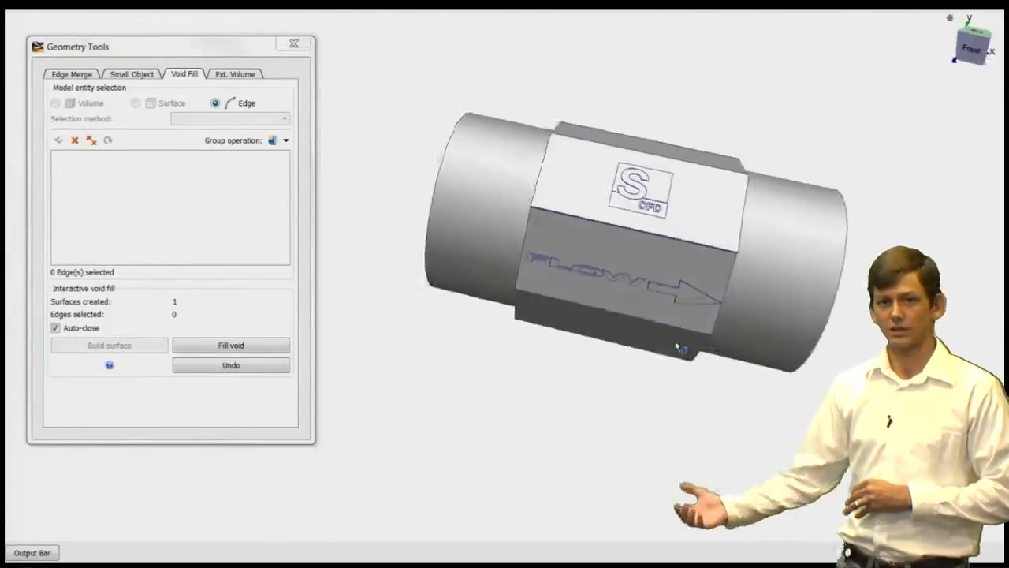
left_click_drag(678, 346, 757, 407)
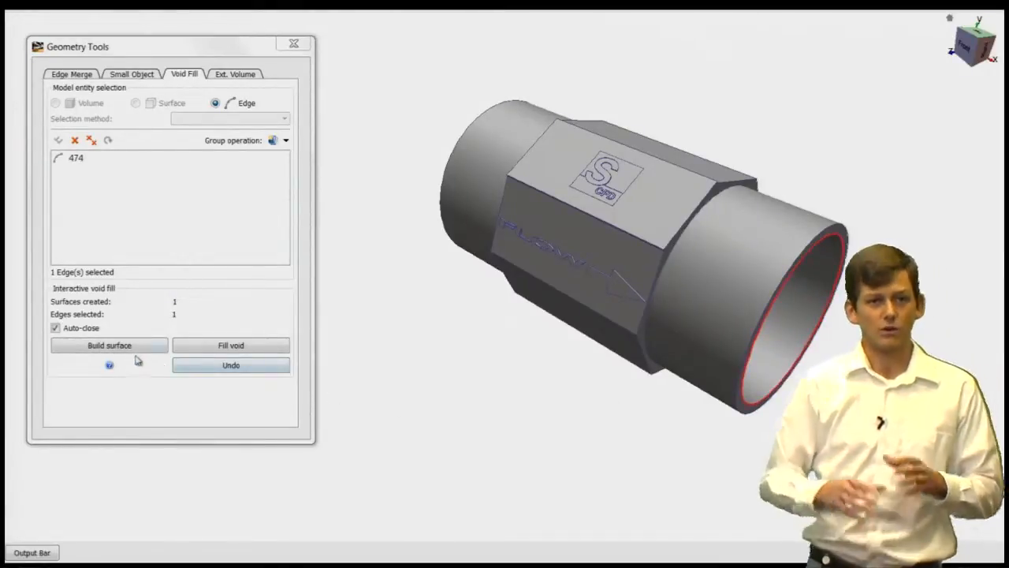
left_click(109, 345)
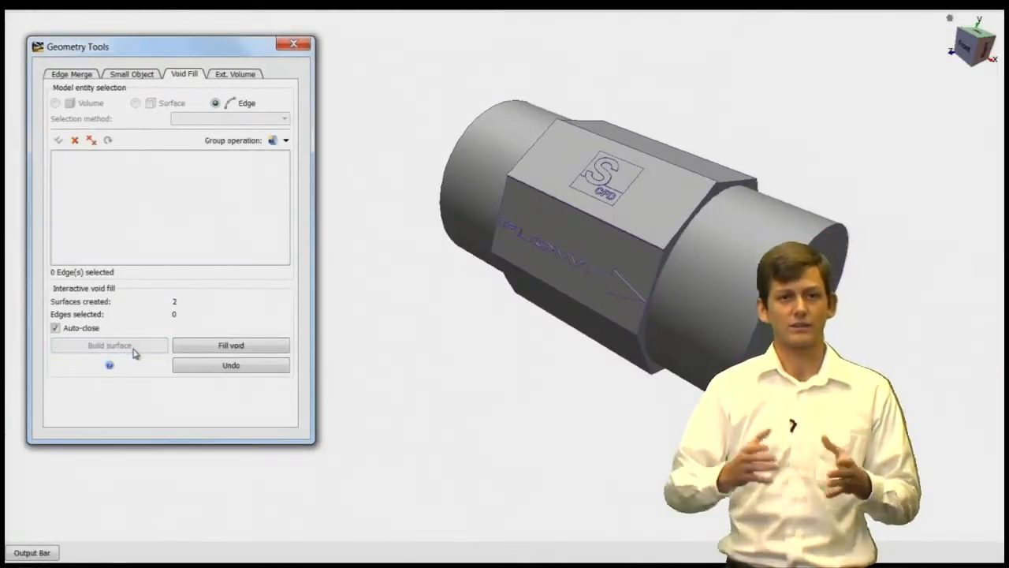